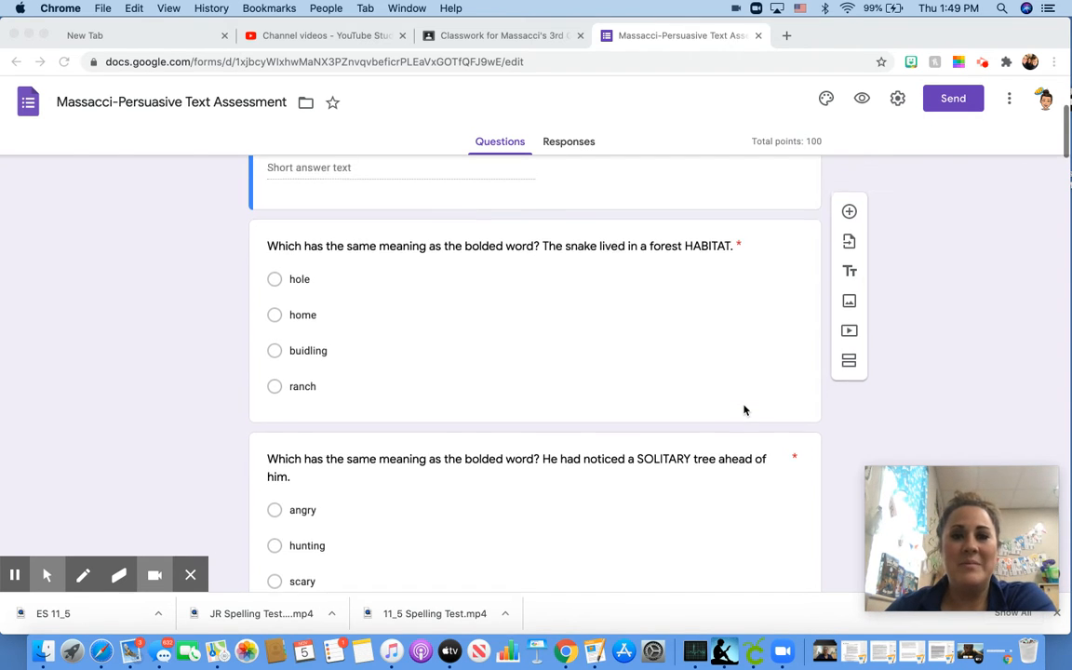
scroll(down, 3)
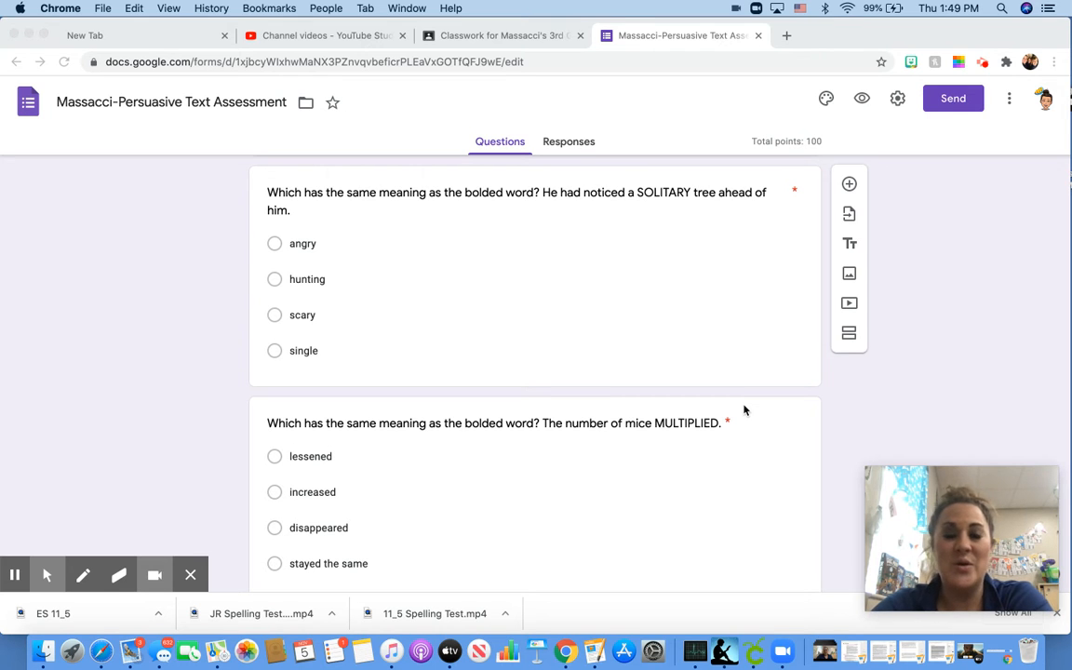
scroll(down, 3)
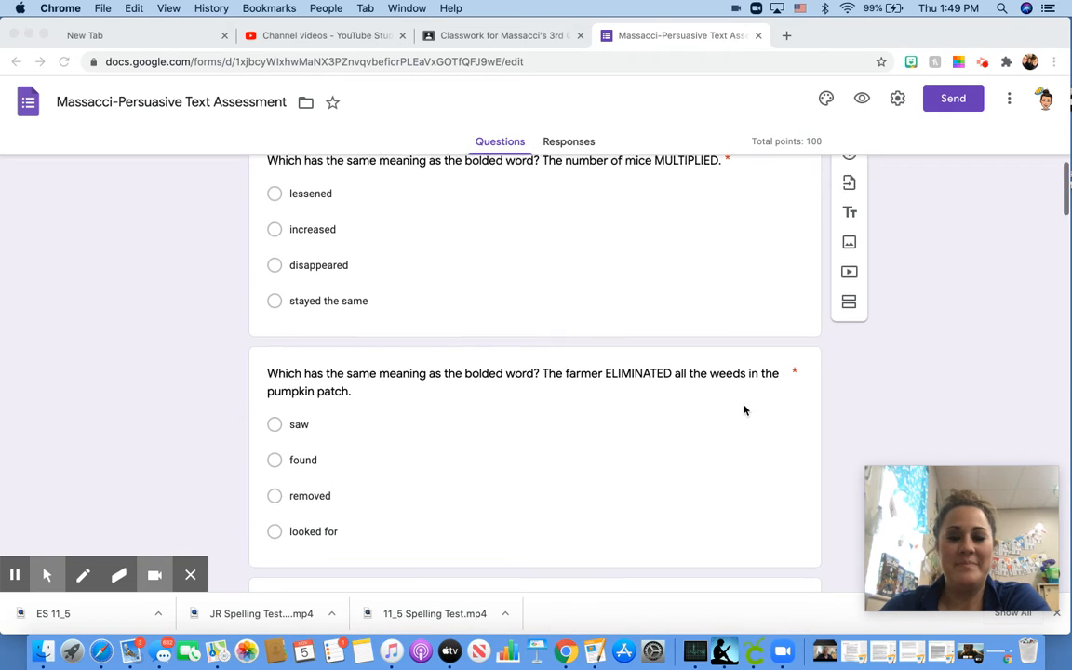
scroll(down, 3)
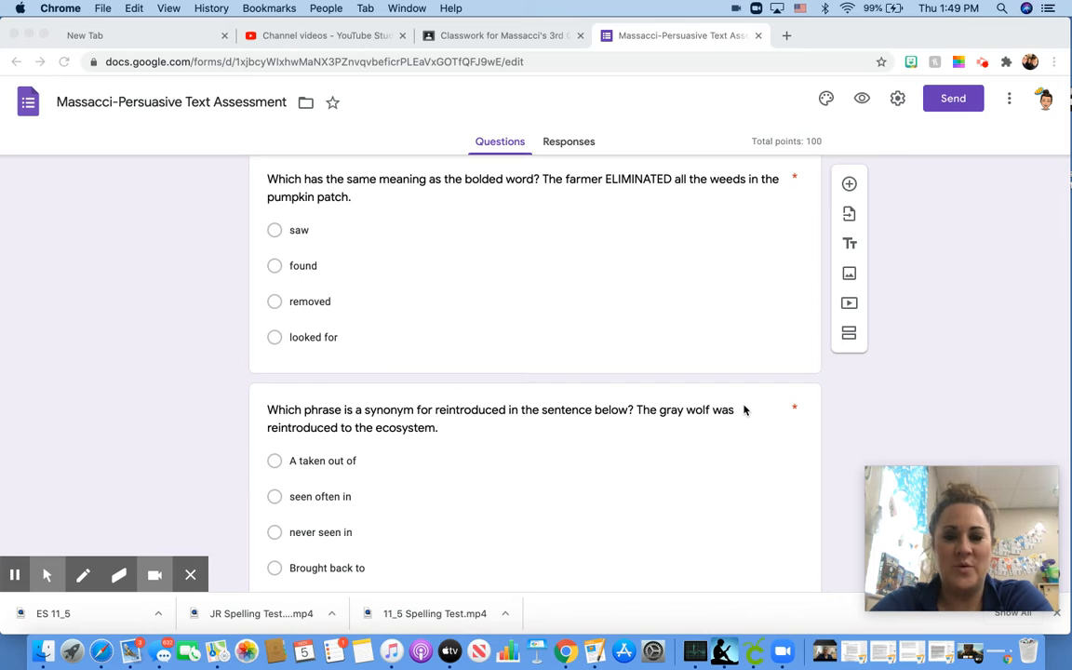
scroll(down, 3)
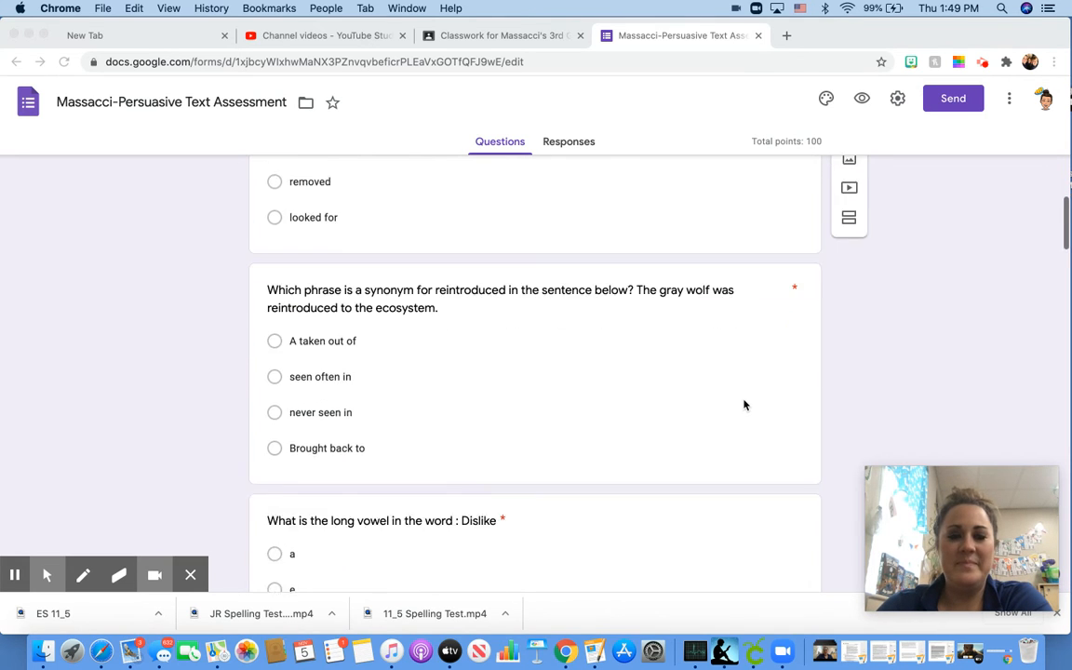
scroll(down, 3)
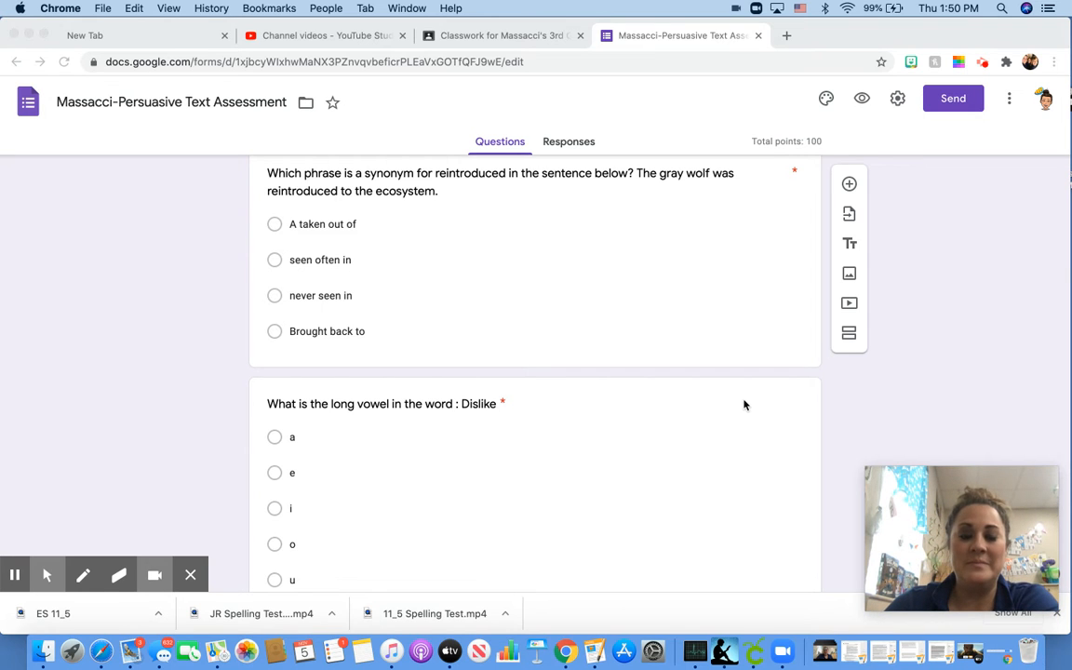
scroll(down, 3)
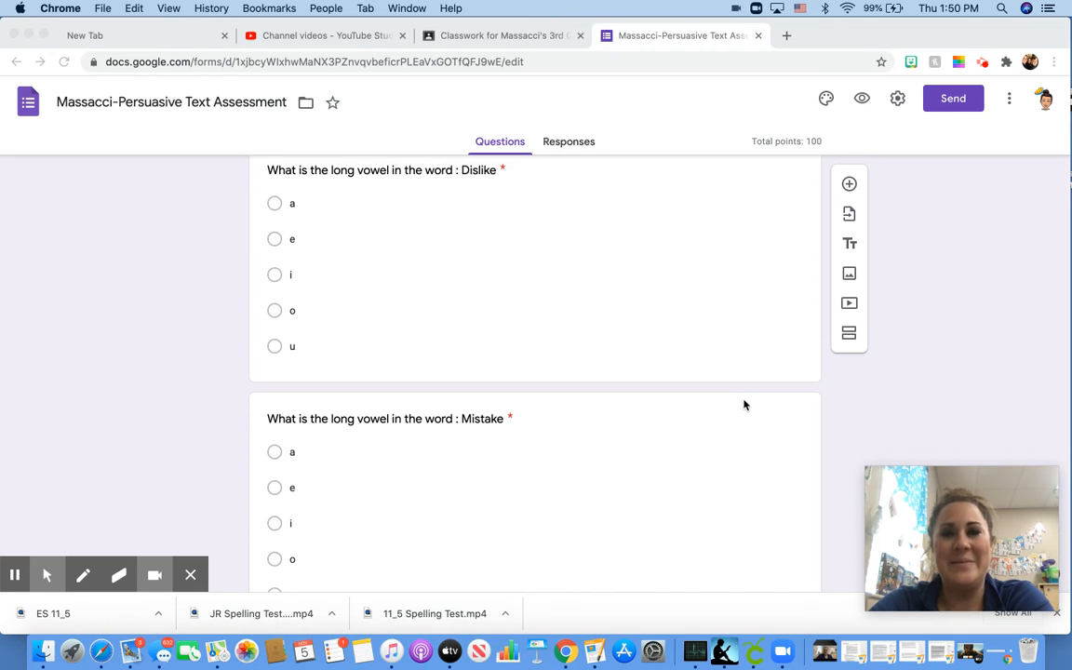
scroll(down, 3)
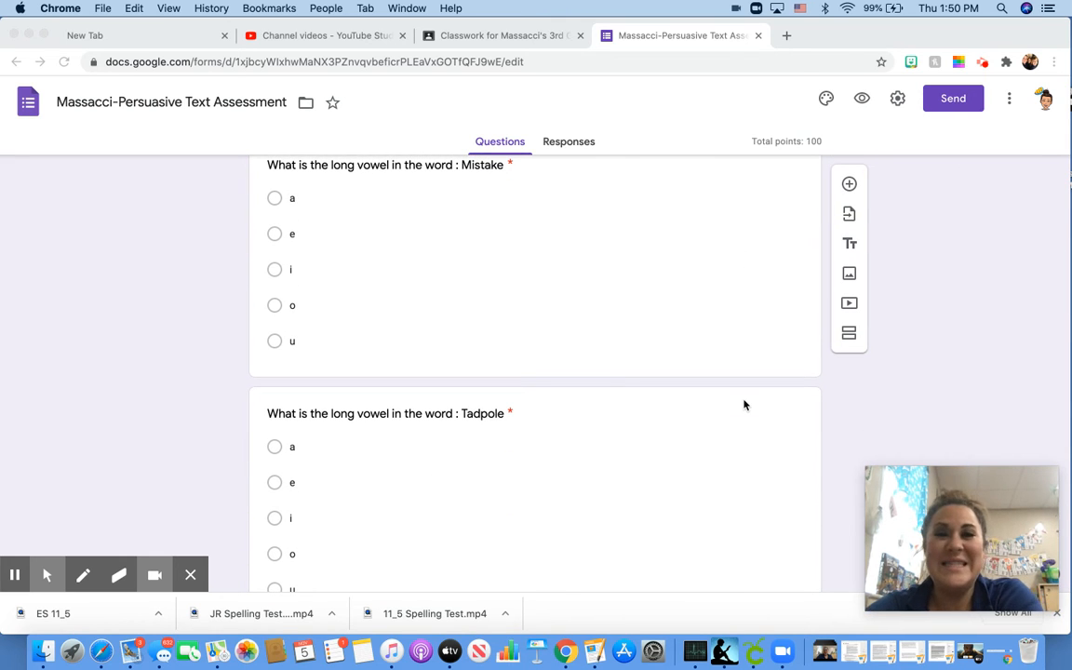
scroll(down, 3)
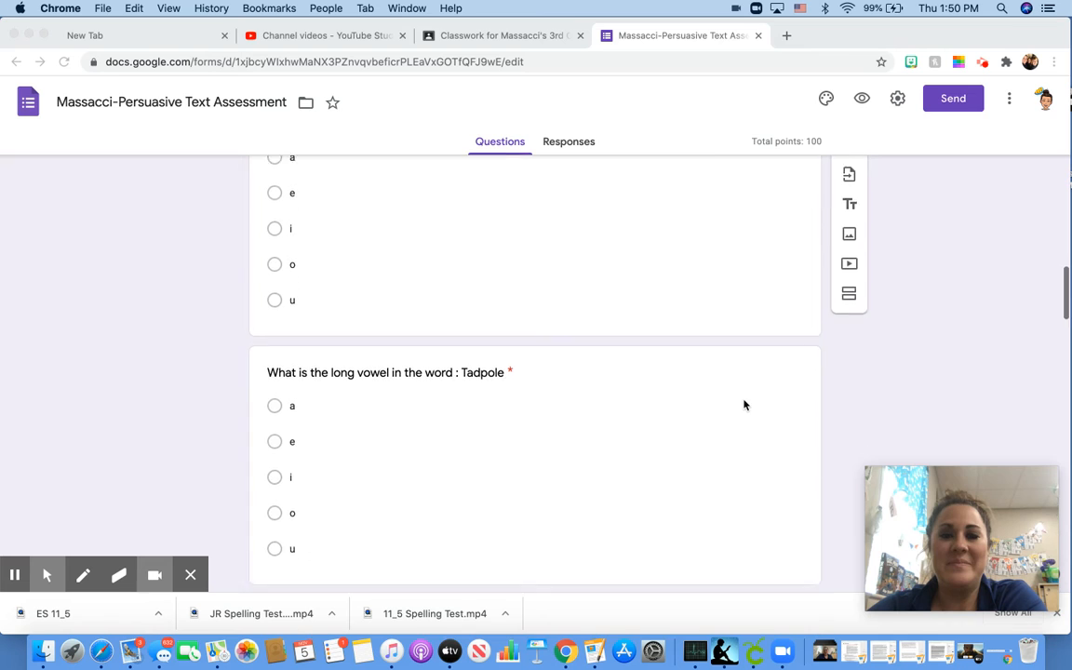
scroll(down, 3)
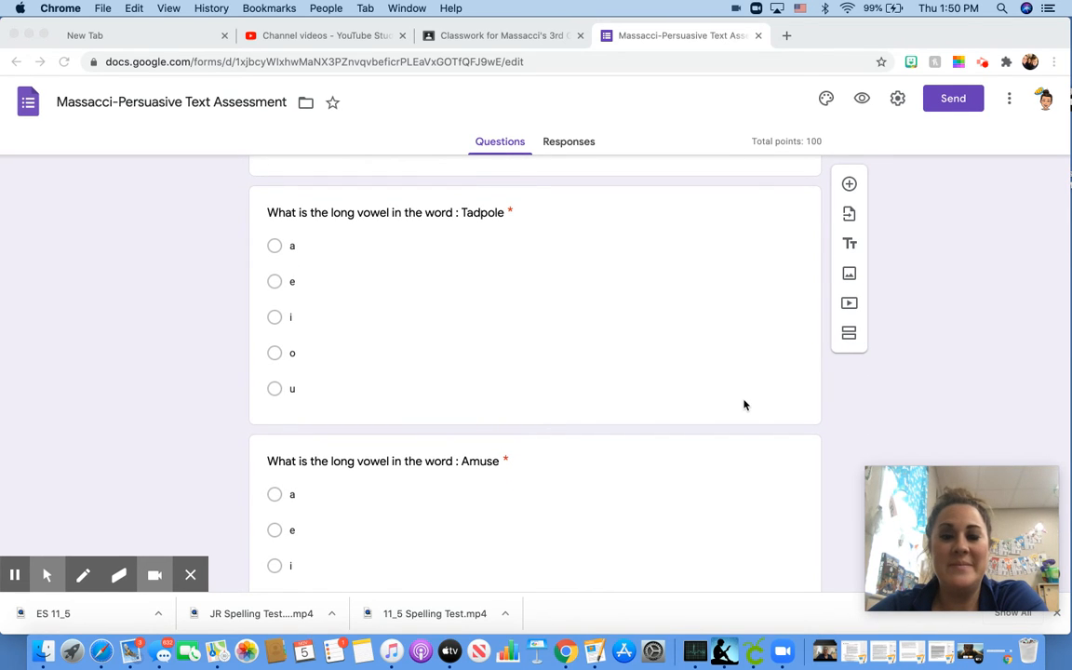
scroll(down, 3)
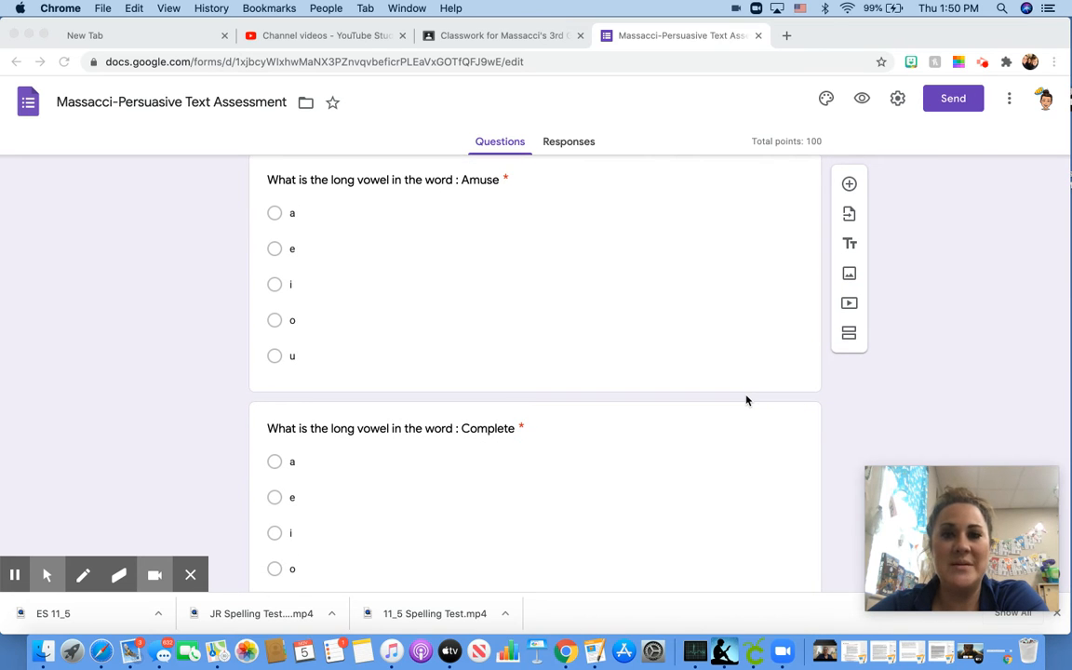
scroll(down, 3)
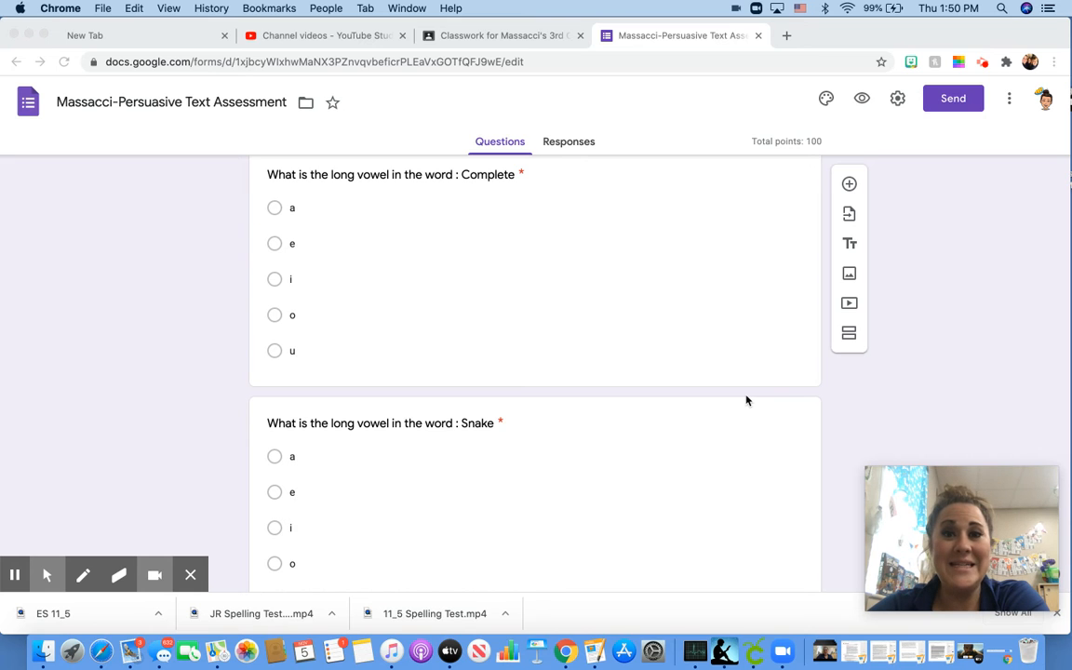
scroll(down, 3)
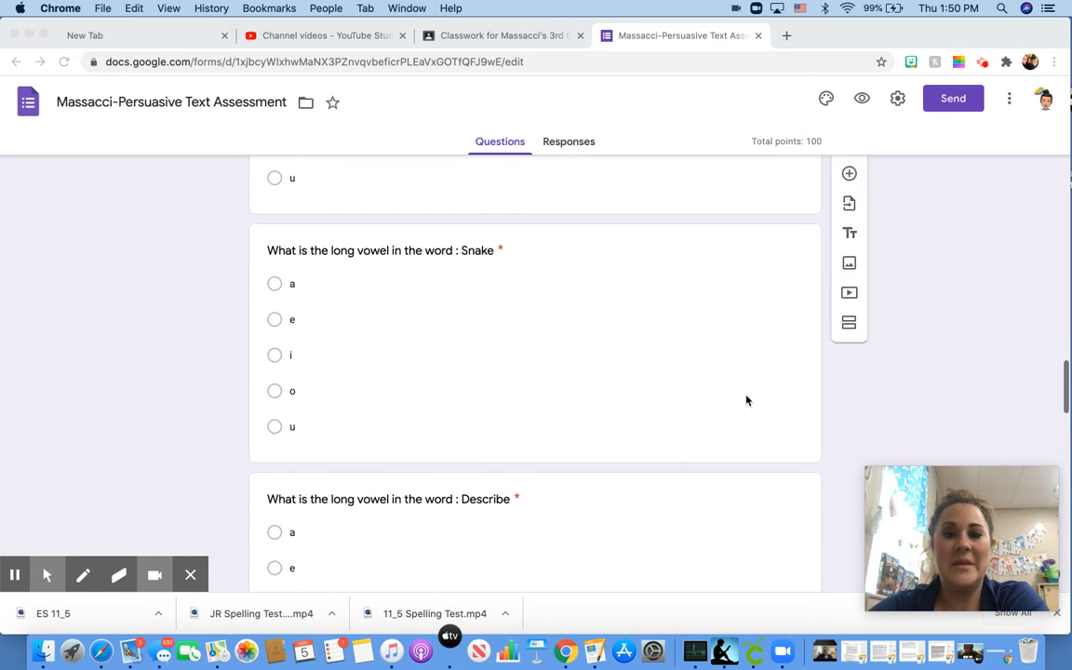
scroll(up, 3)
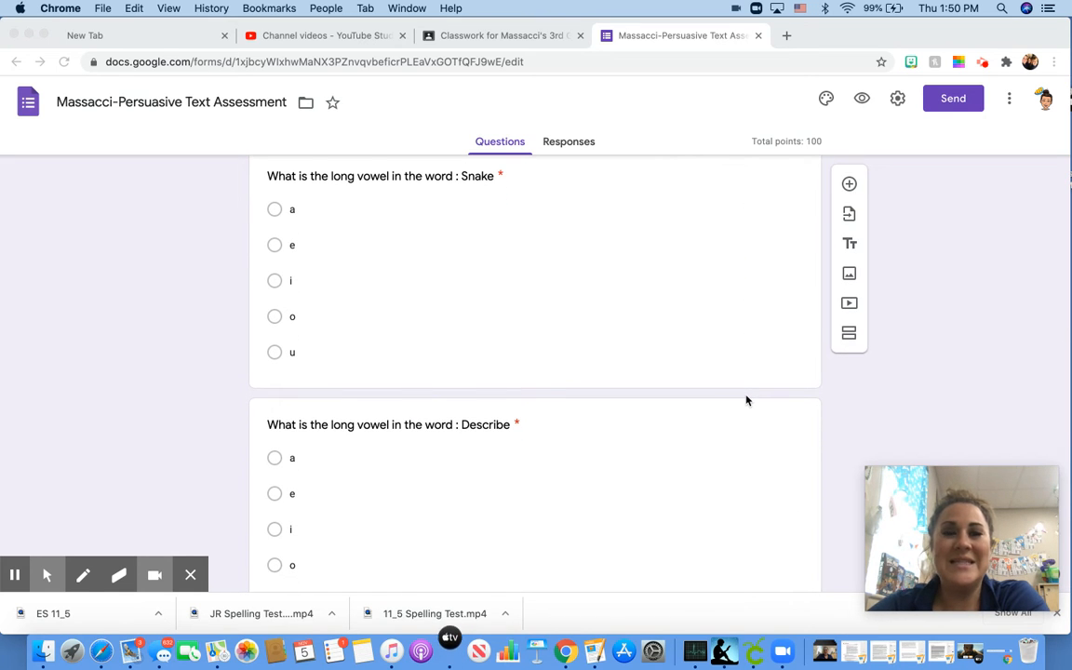
scroll(down, 3)
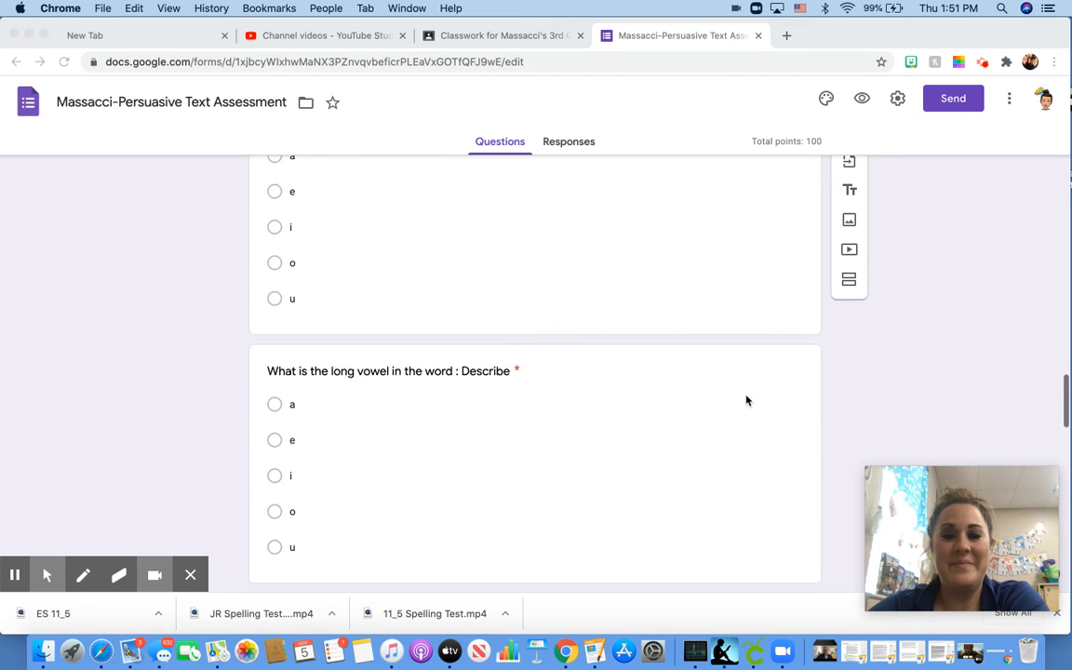
scroll(down, 3)
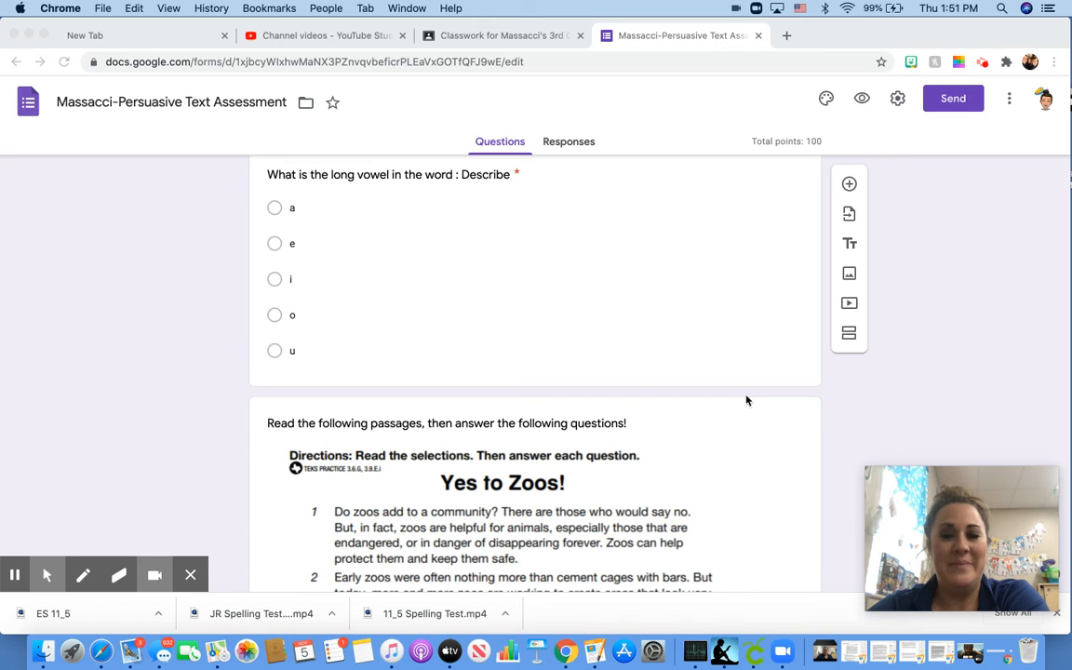
scroll(down, 3)
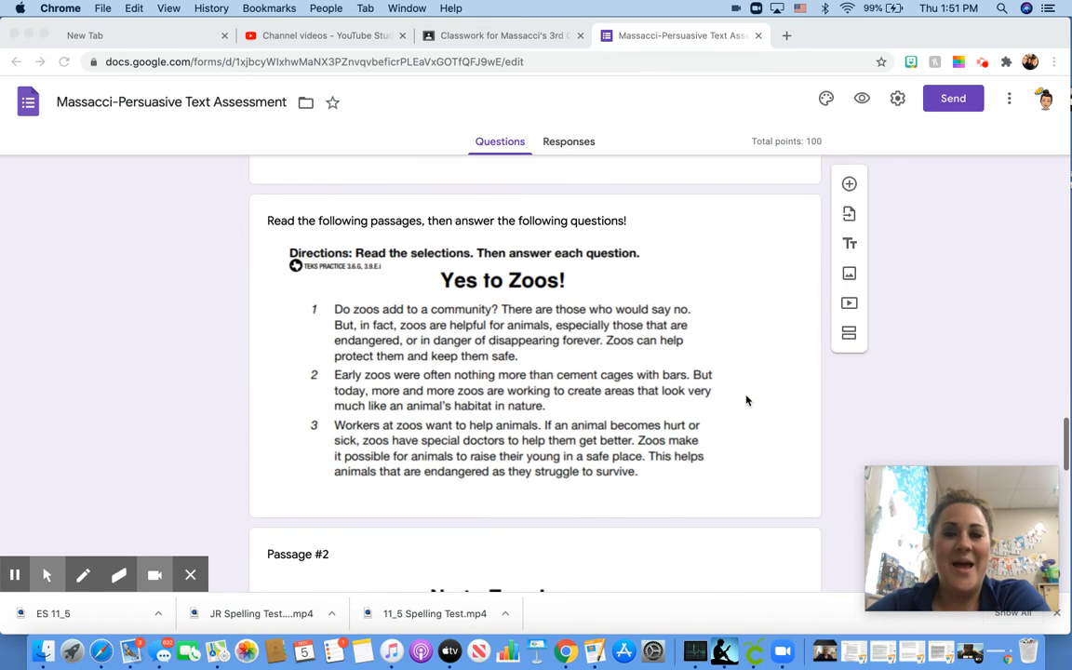
scroll(down, 3)
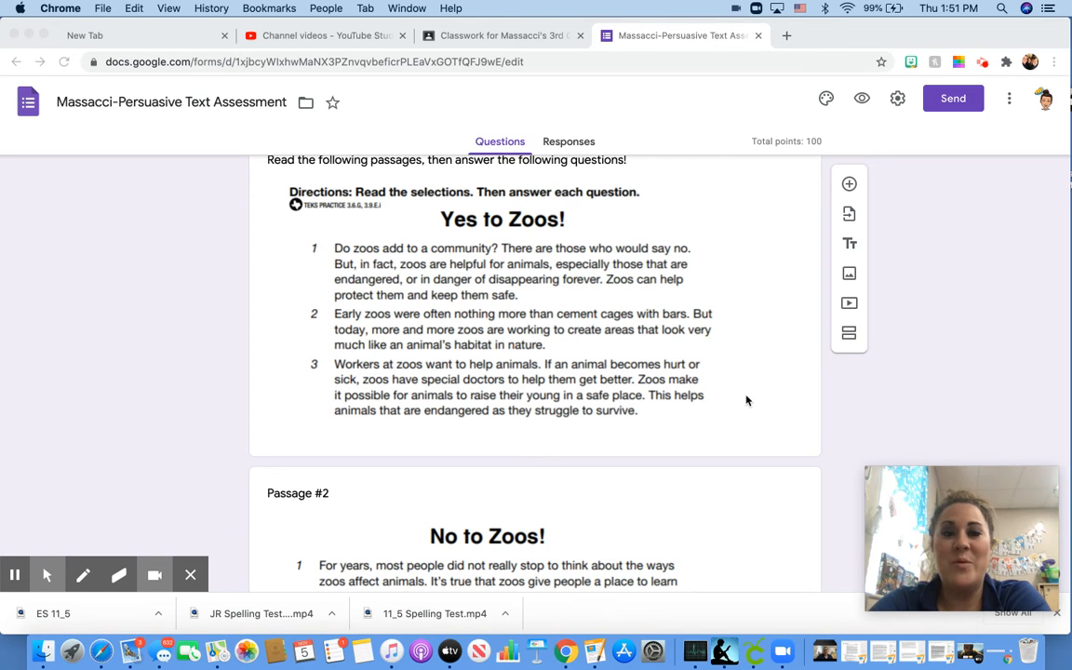
scroll(down, 3)
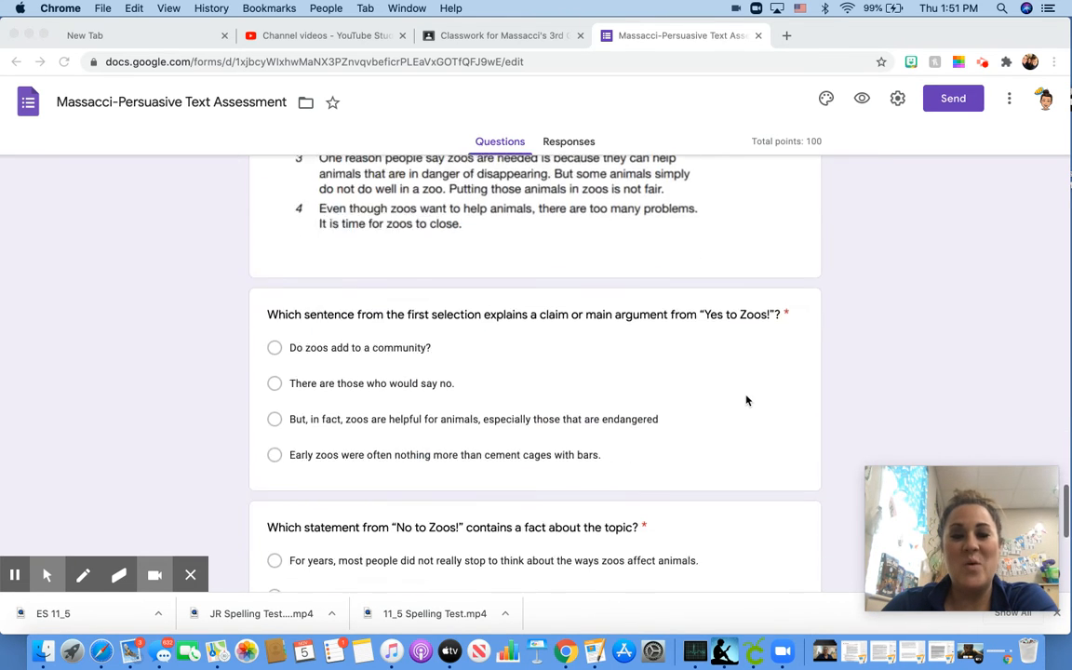
scroll(up, 3)
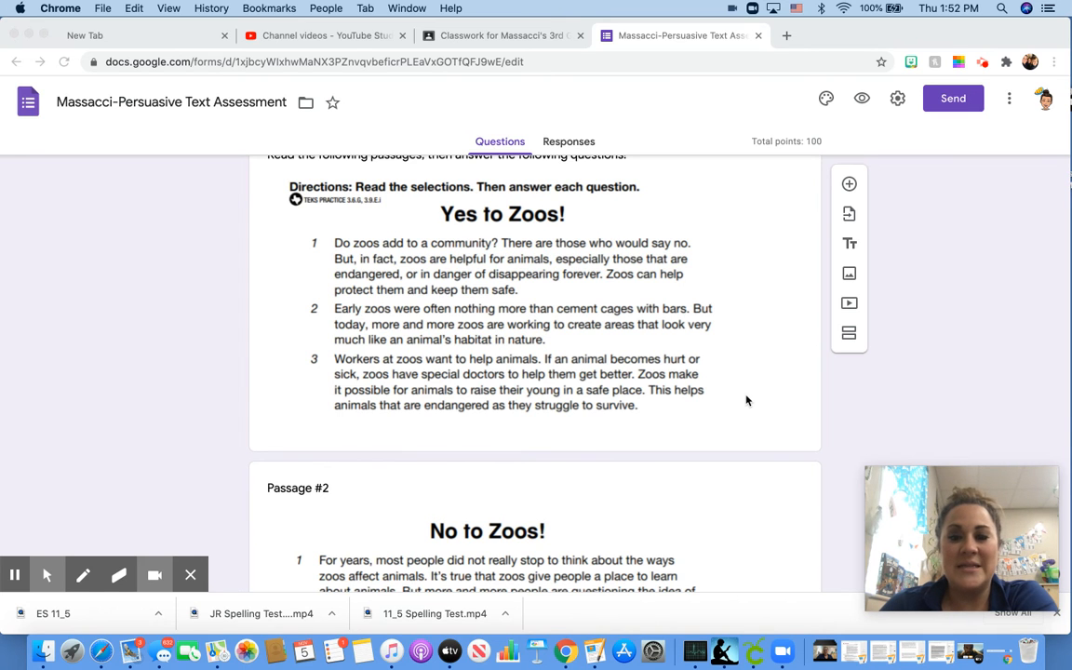
scroll(down, 3)
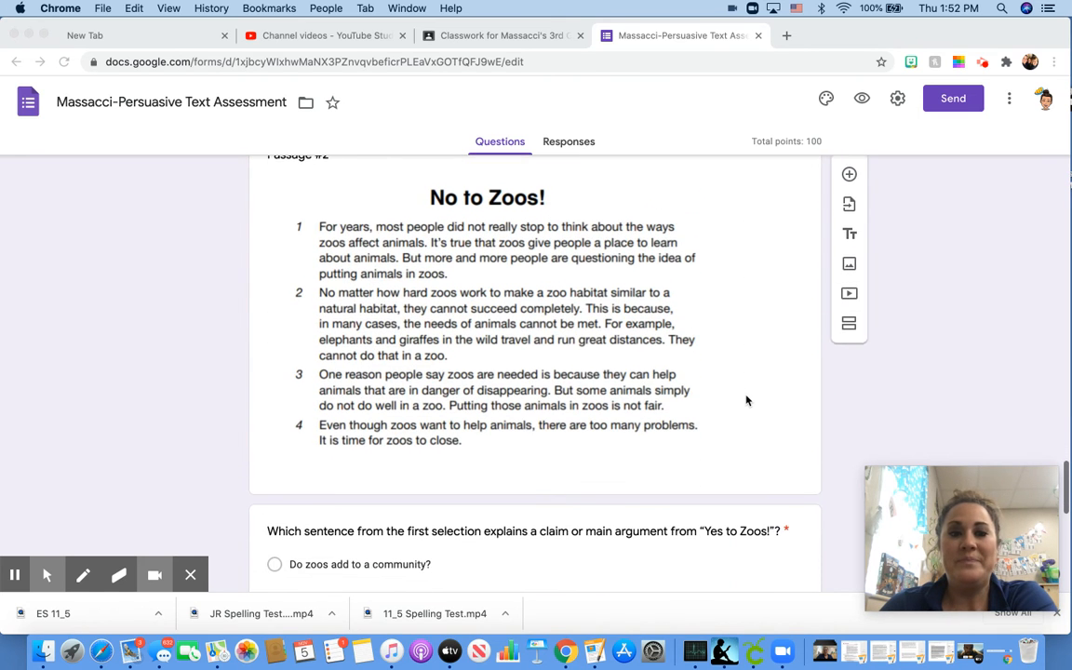
scroll(down, 3)
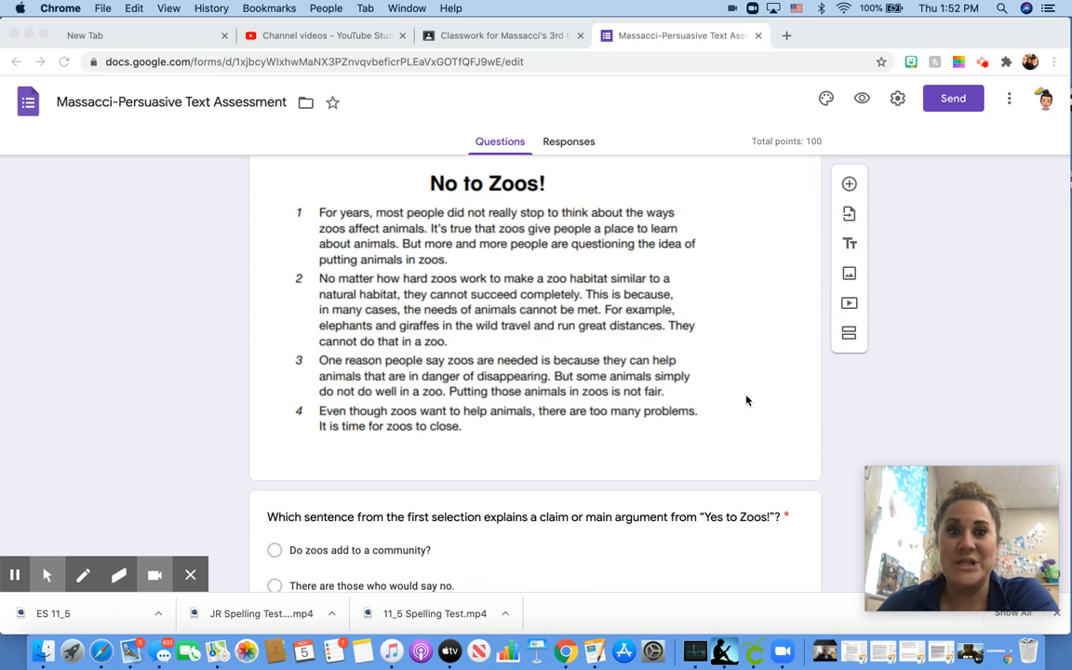
mouse_move(545, 283)
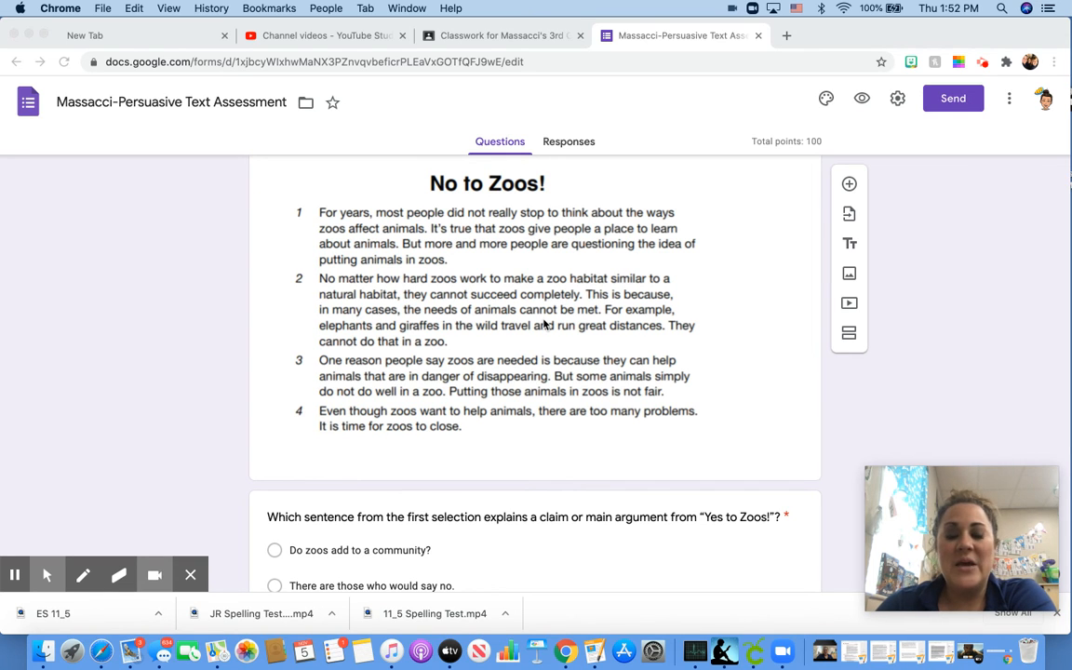
scroll(down, 3)
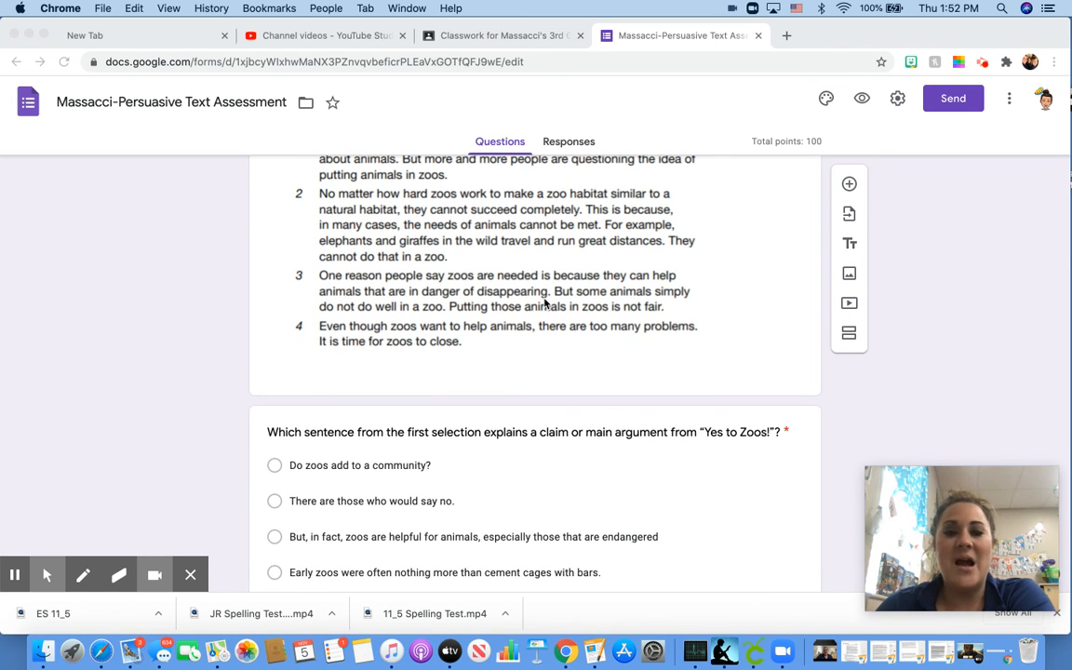
scroll(down, 3)
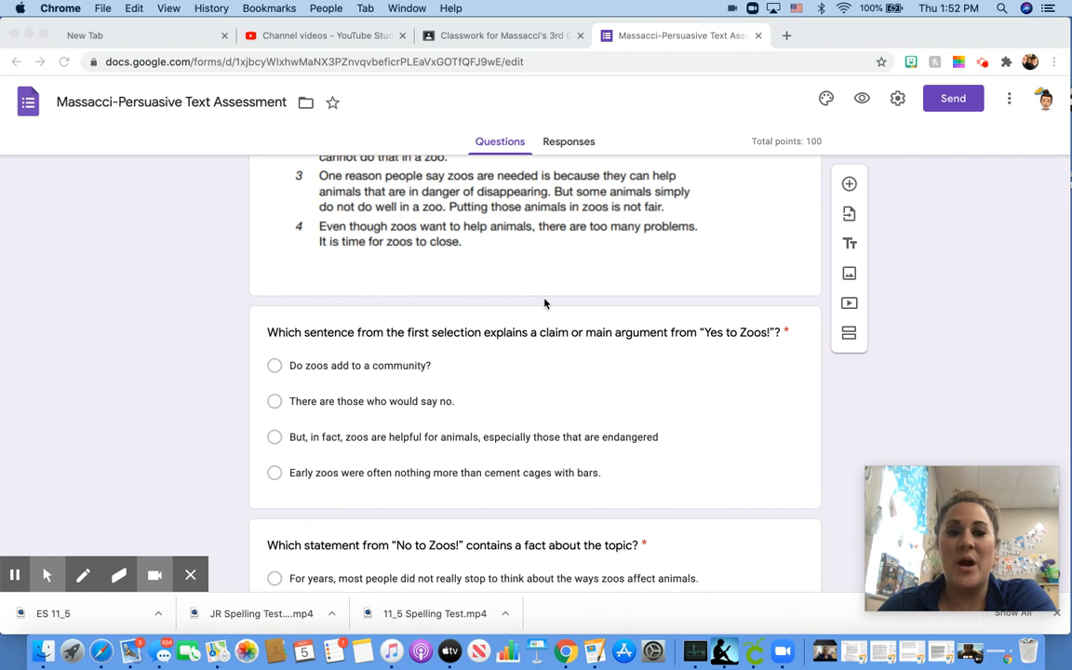
scroll(down, 3)
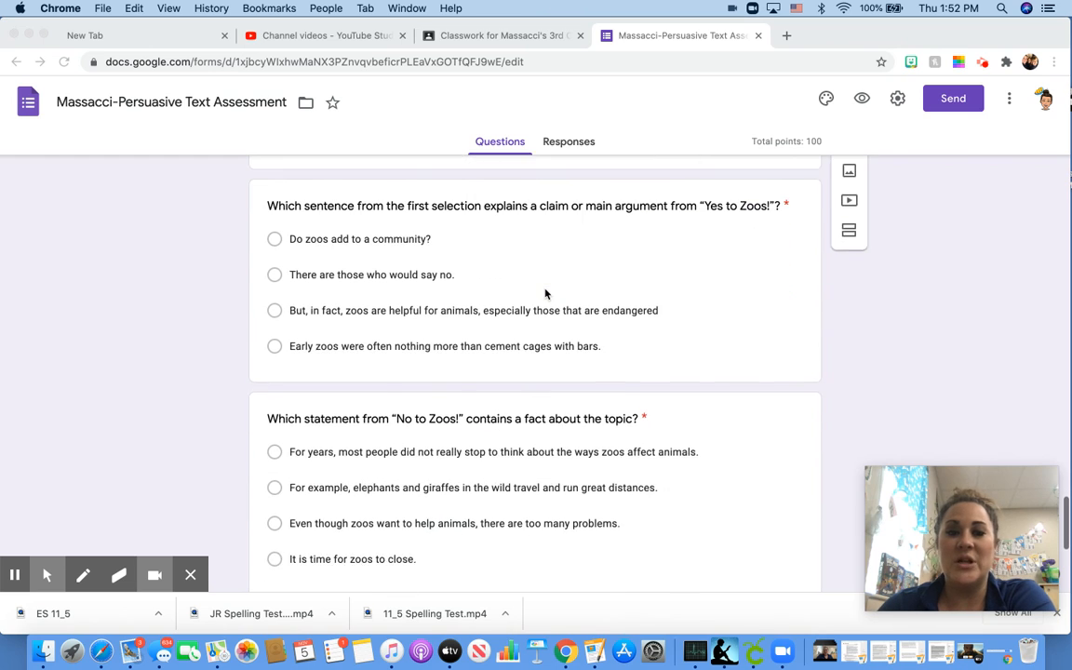
scroll(up, 3)
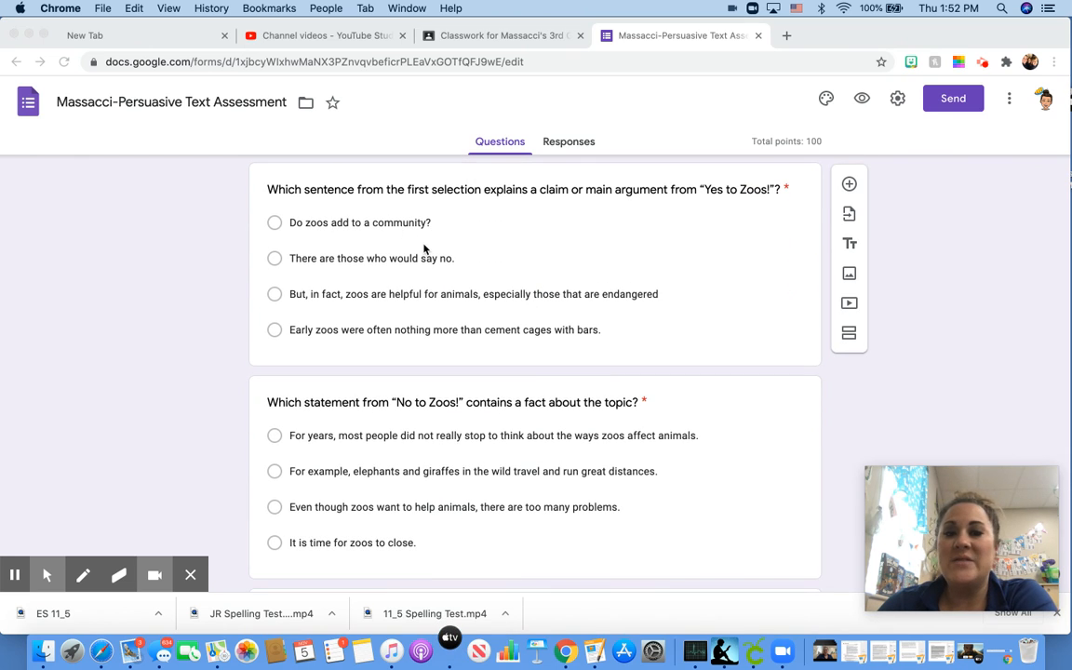
mouse_move(549, 230)
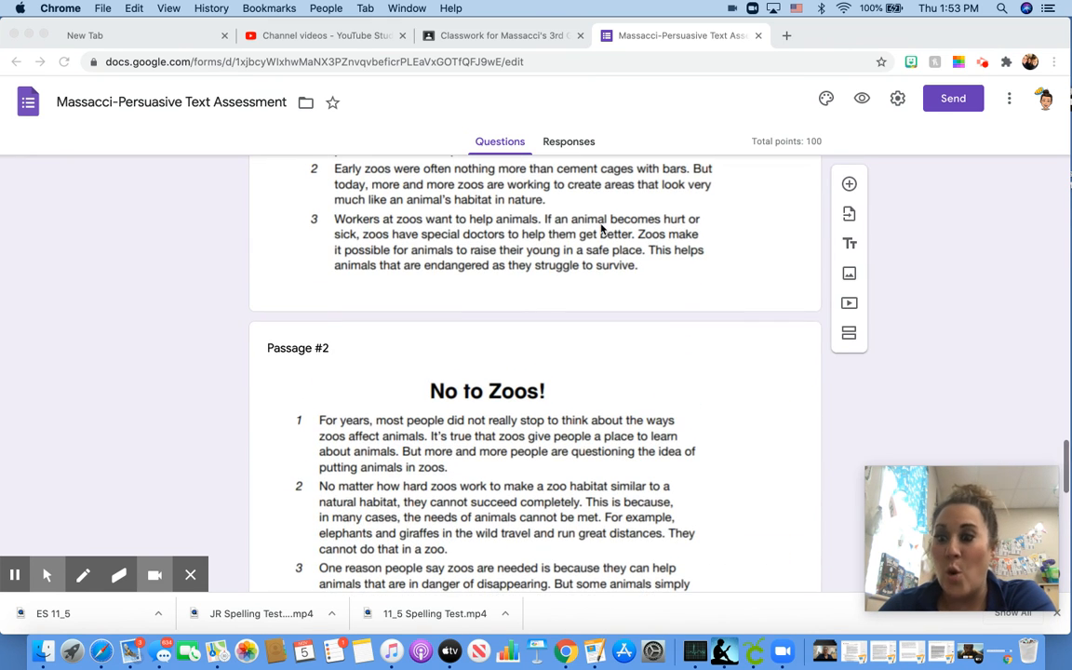
scroll(down, 3)
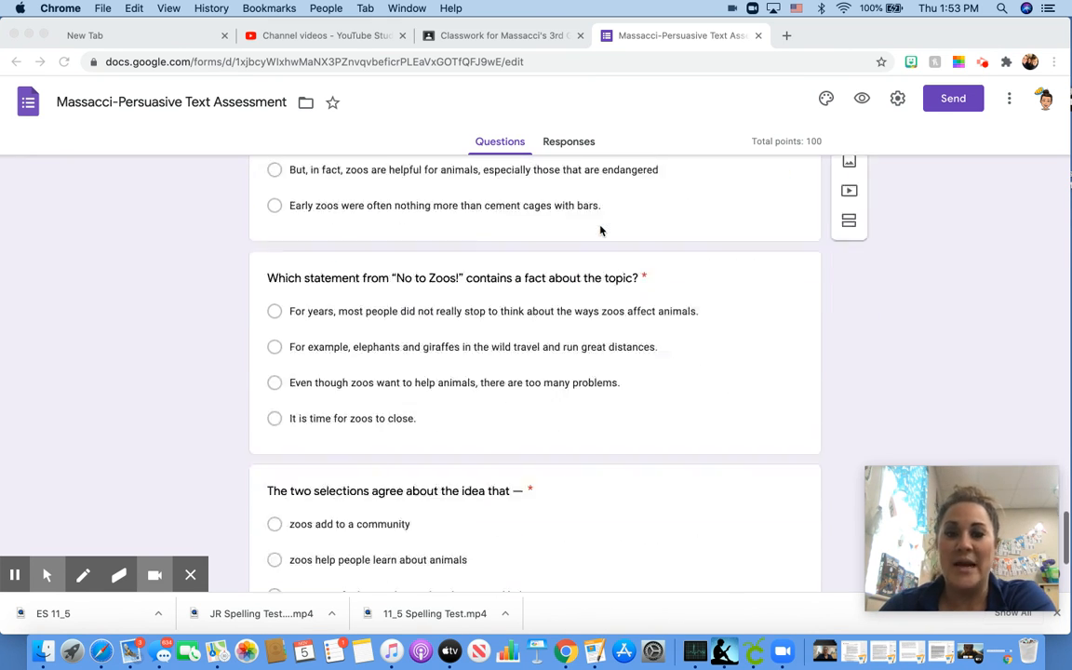
scroll(down, 3)
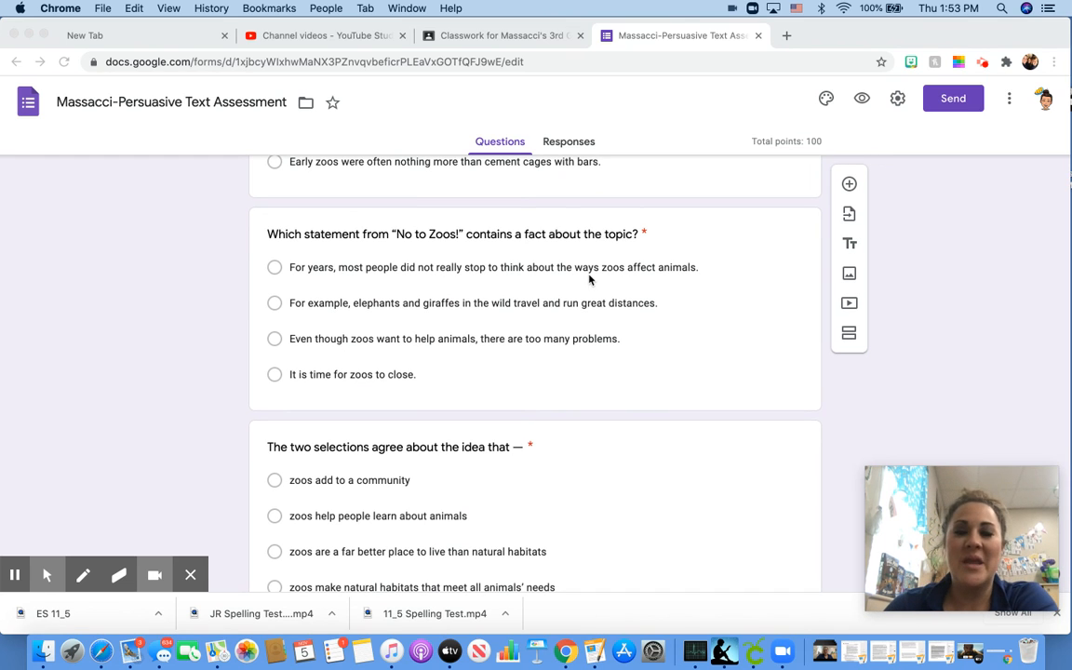
mouse_move(505, 258)
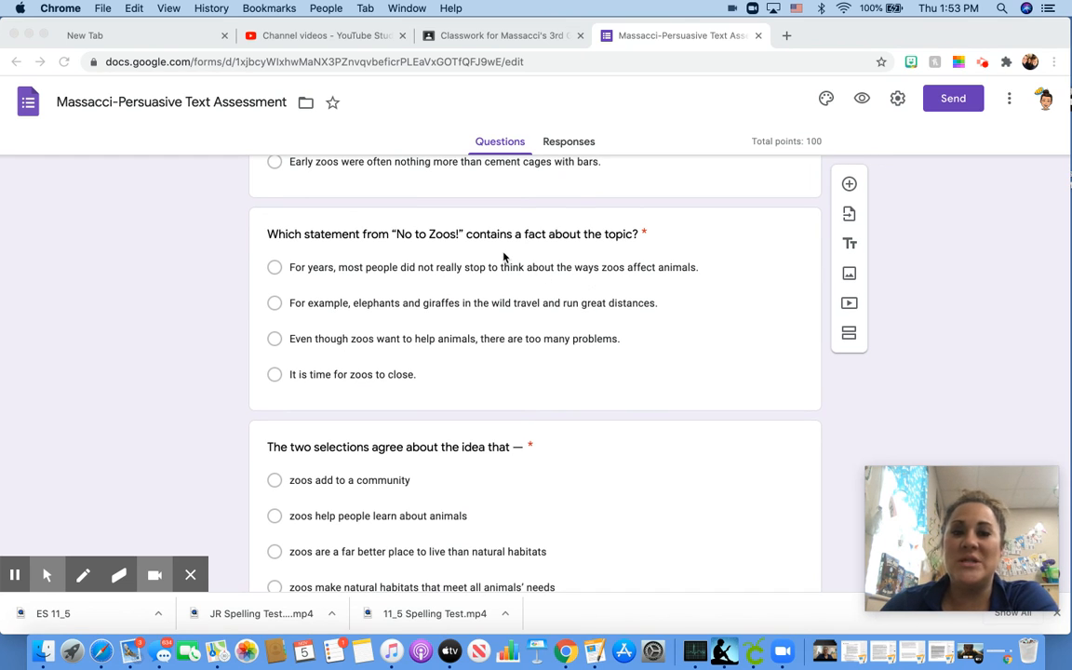
mouse_move(571, 249)
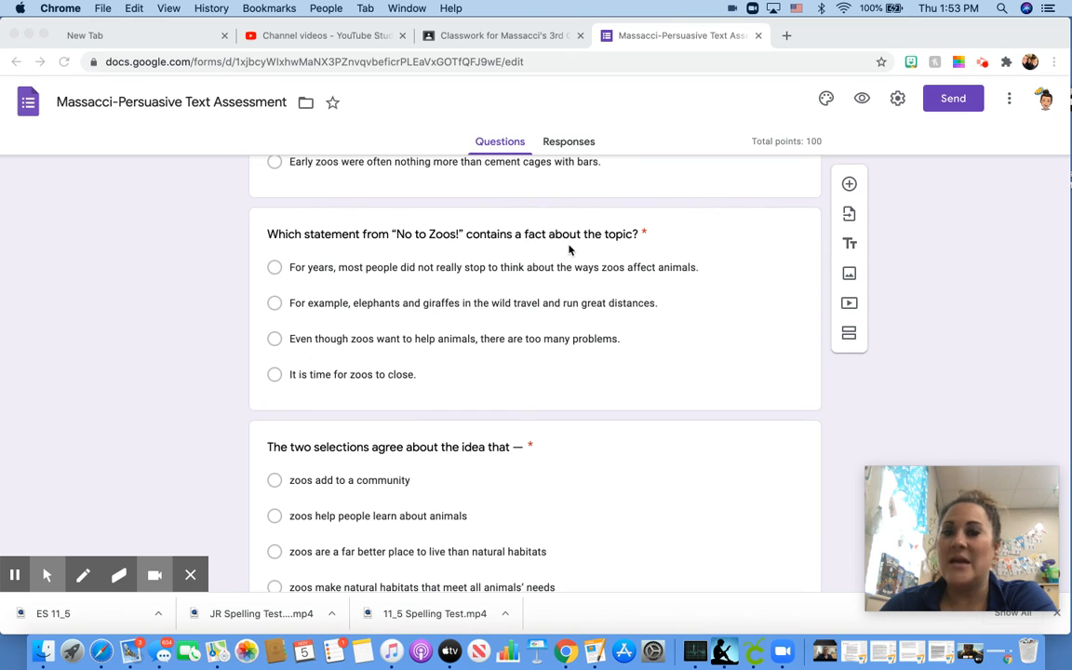
scroll(down, 3)
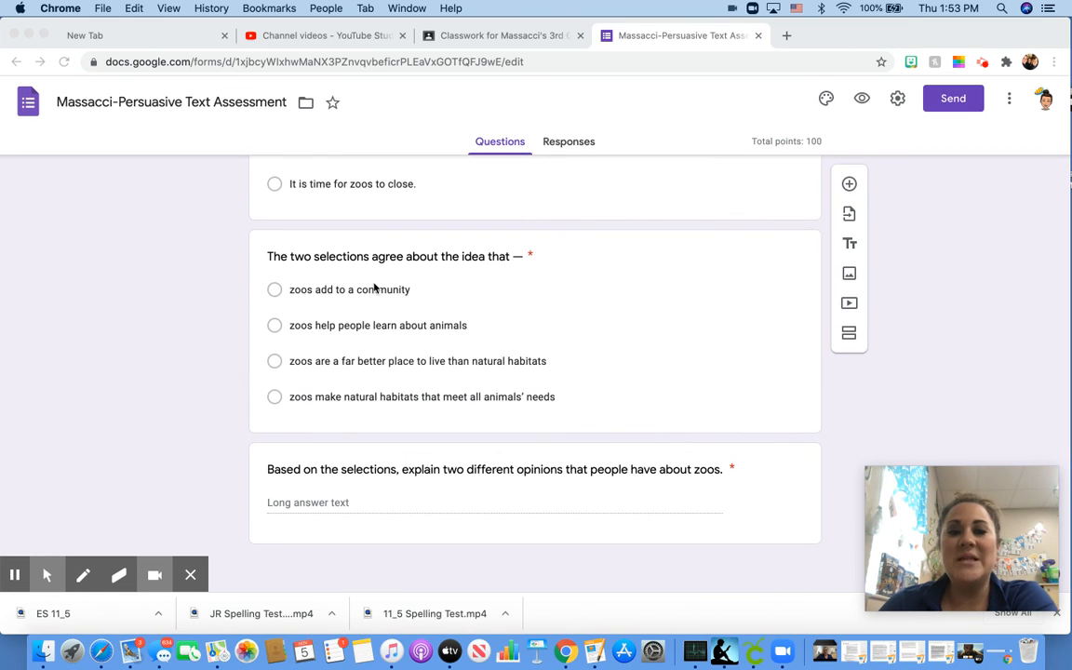
mouse_move(484, 276)
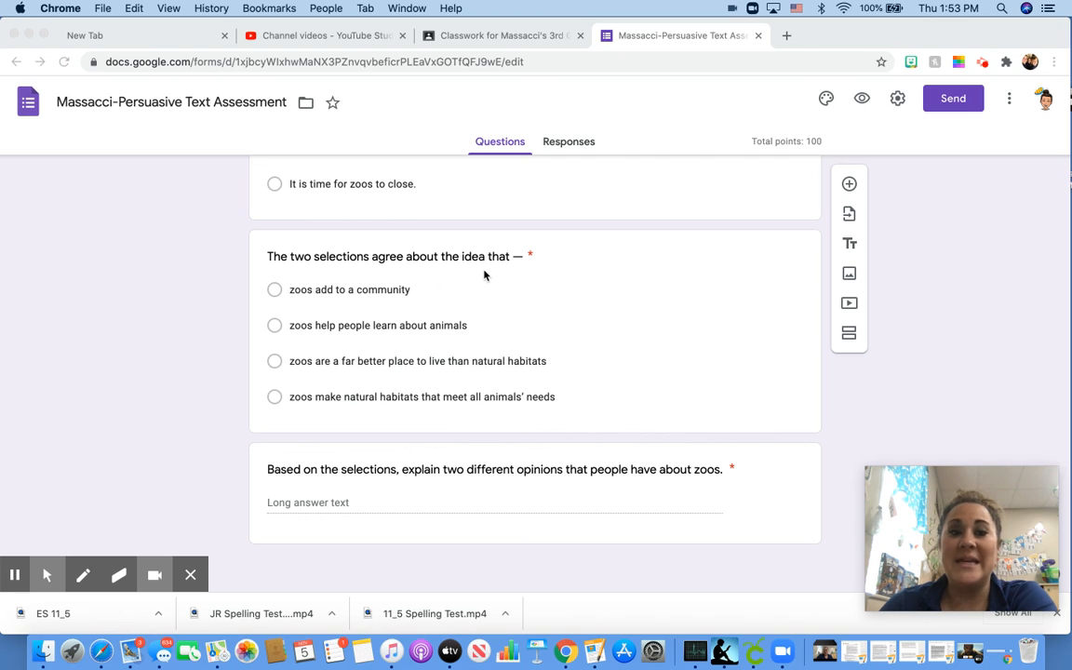
mouse_move(489, 296)
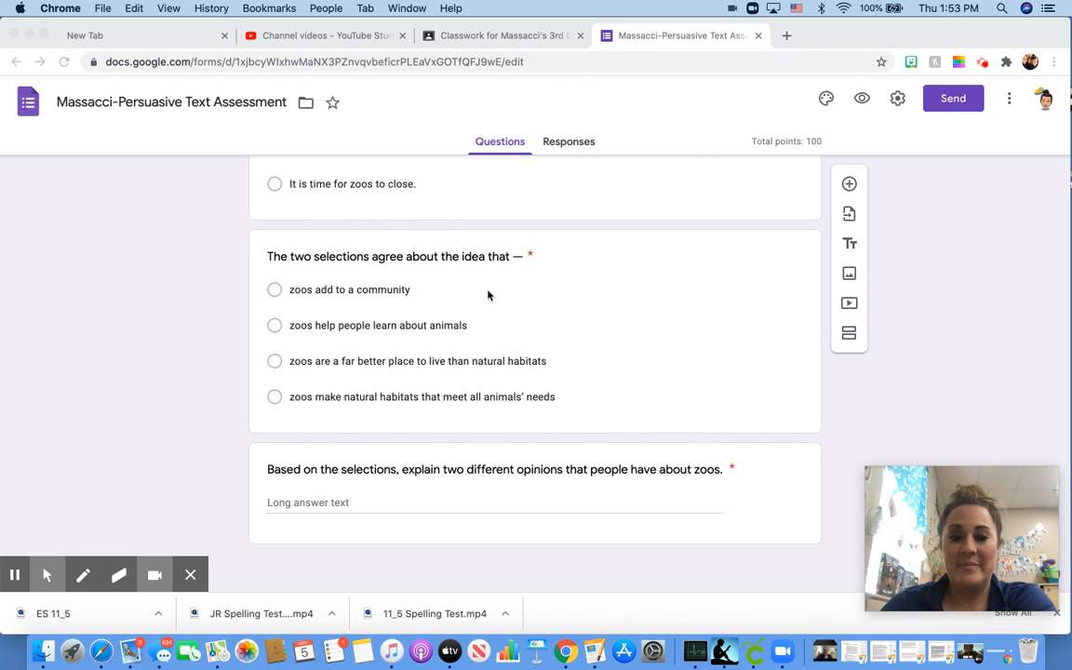
mouse_move(510, 489)
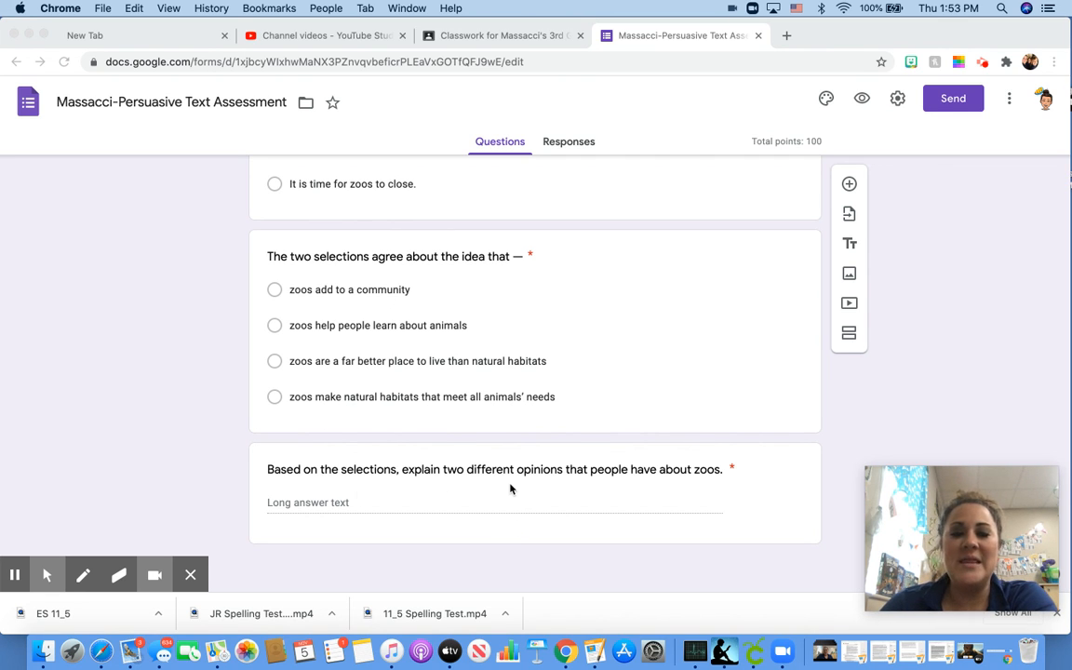